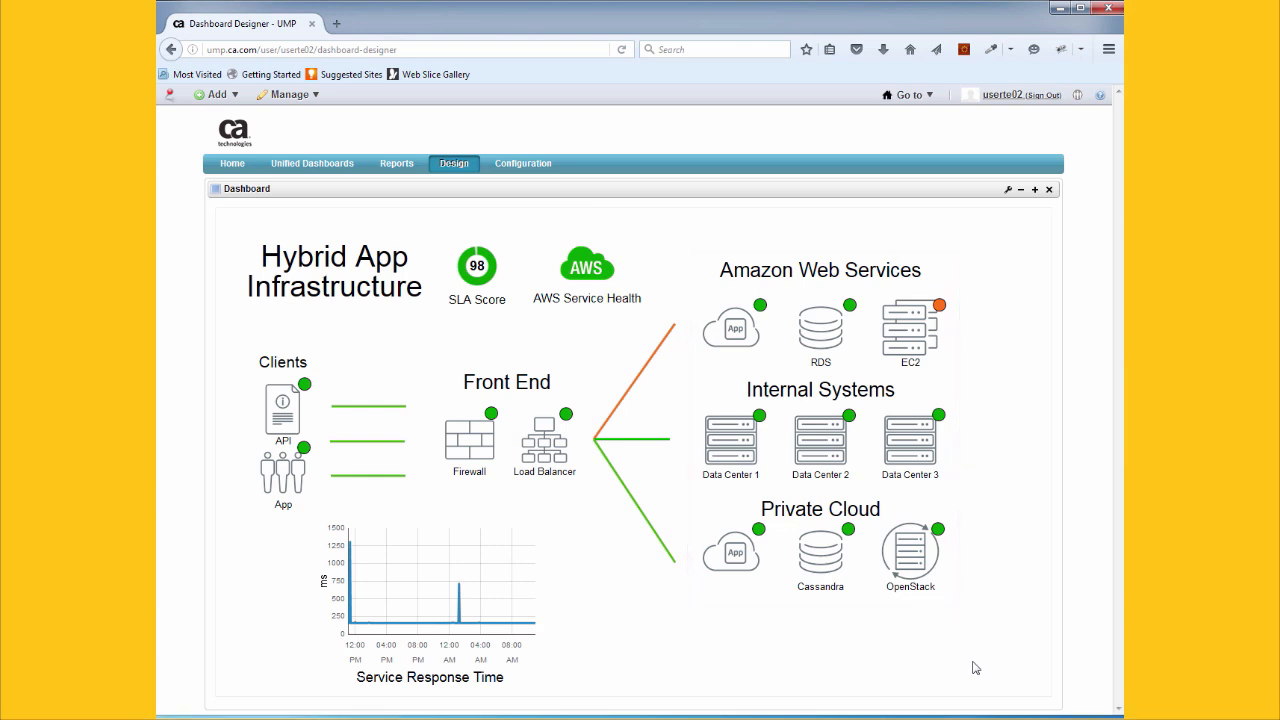
# - Drill from the Hybrid App dashboard's AWS element into the AWS App Infrastructure group
pyautogui.click(430, 600)
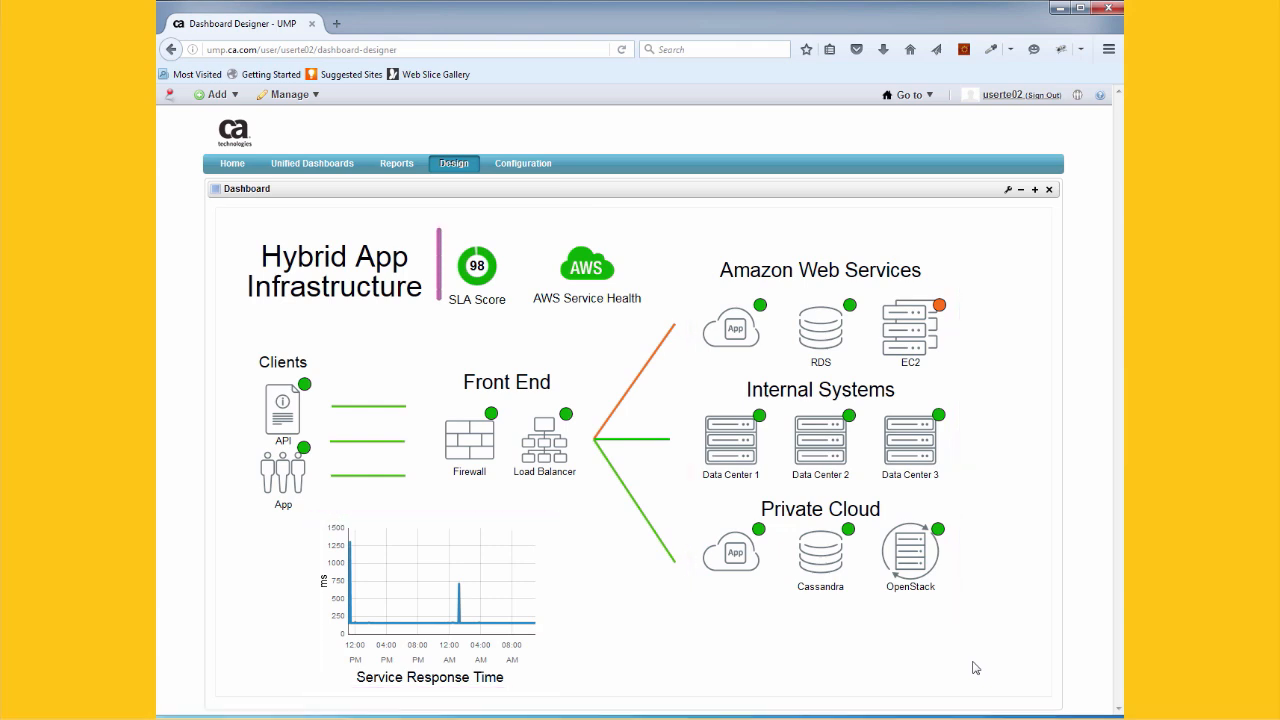
pyautogui.click(476, 276)
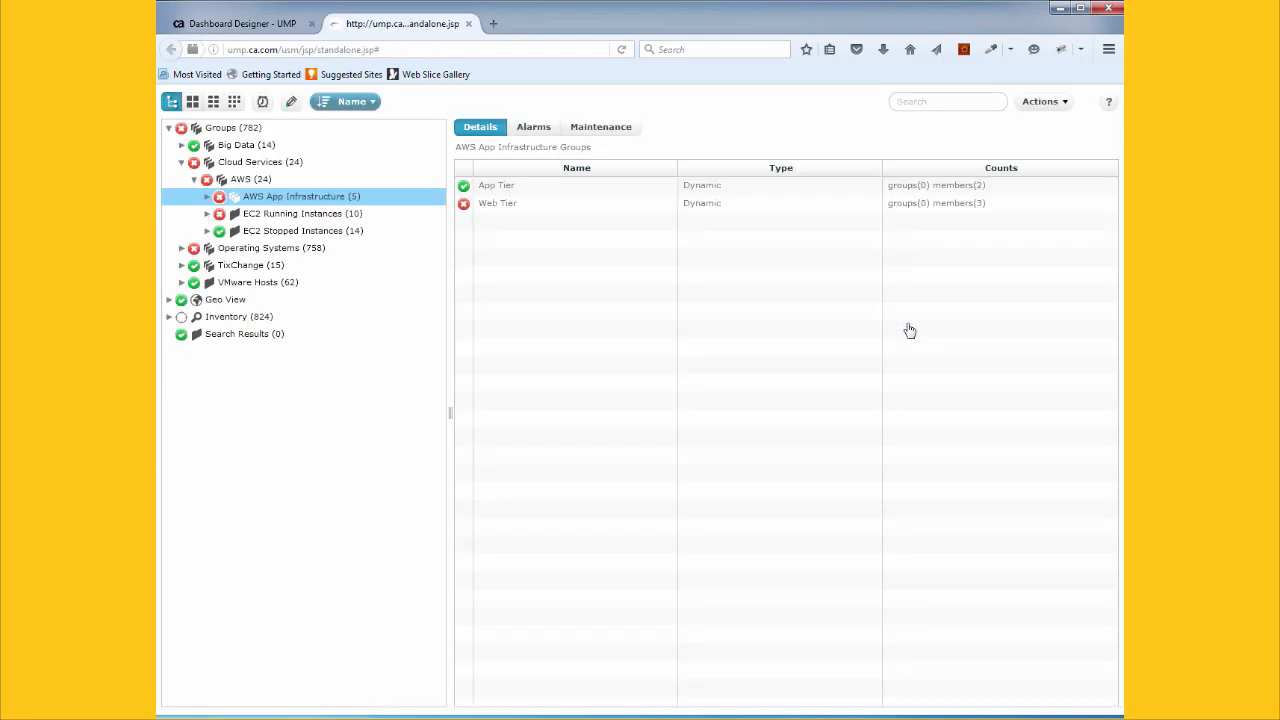
# - Expand the App Tier and Web Tier members and view the AWS App Infrastructure group details
pyautogui.click(208, 196)
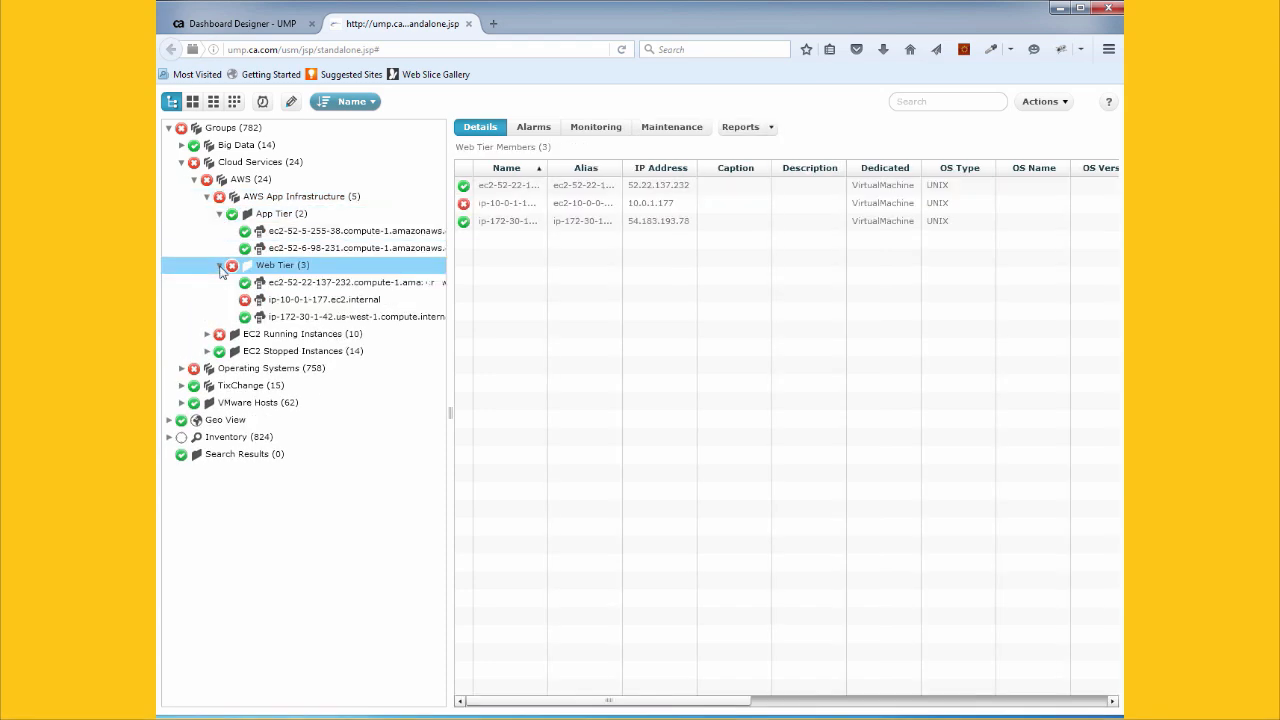
pyautogui.click(296, 196)
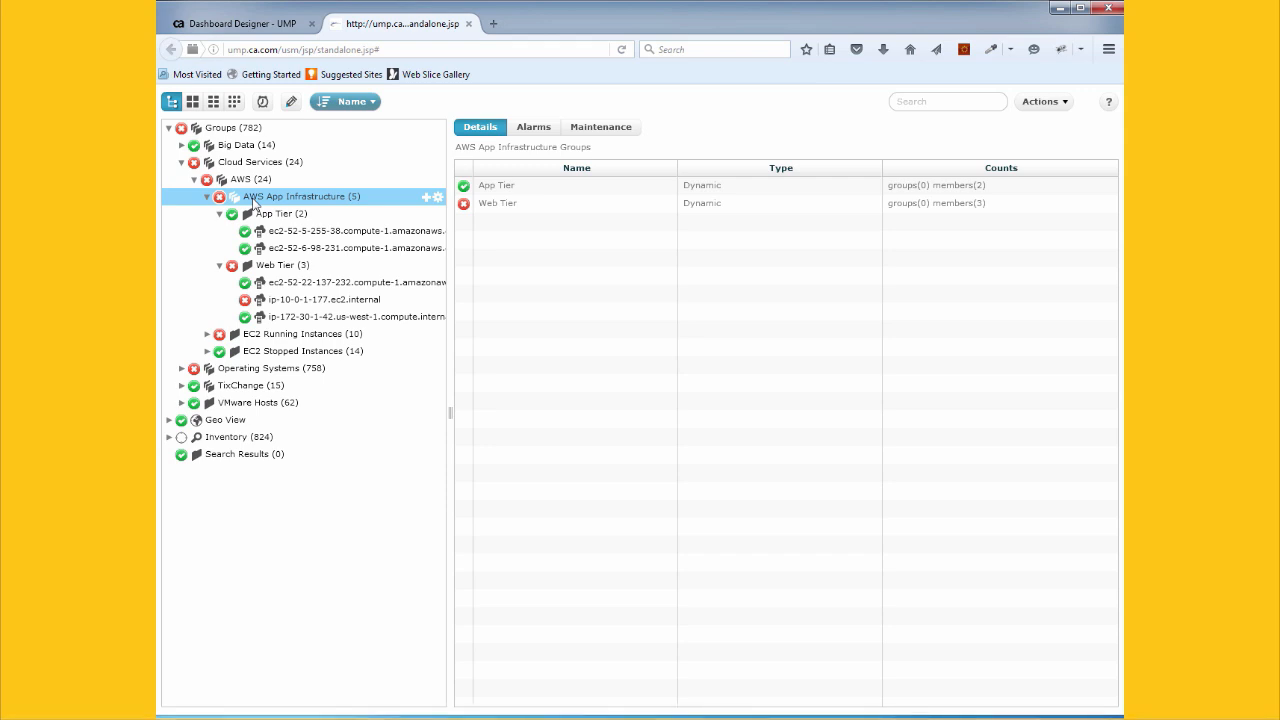
pyautogui.moveTo(490, 140)
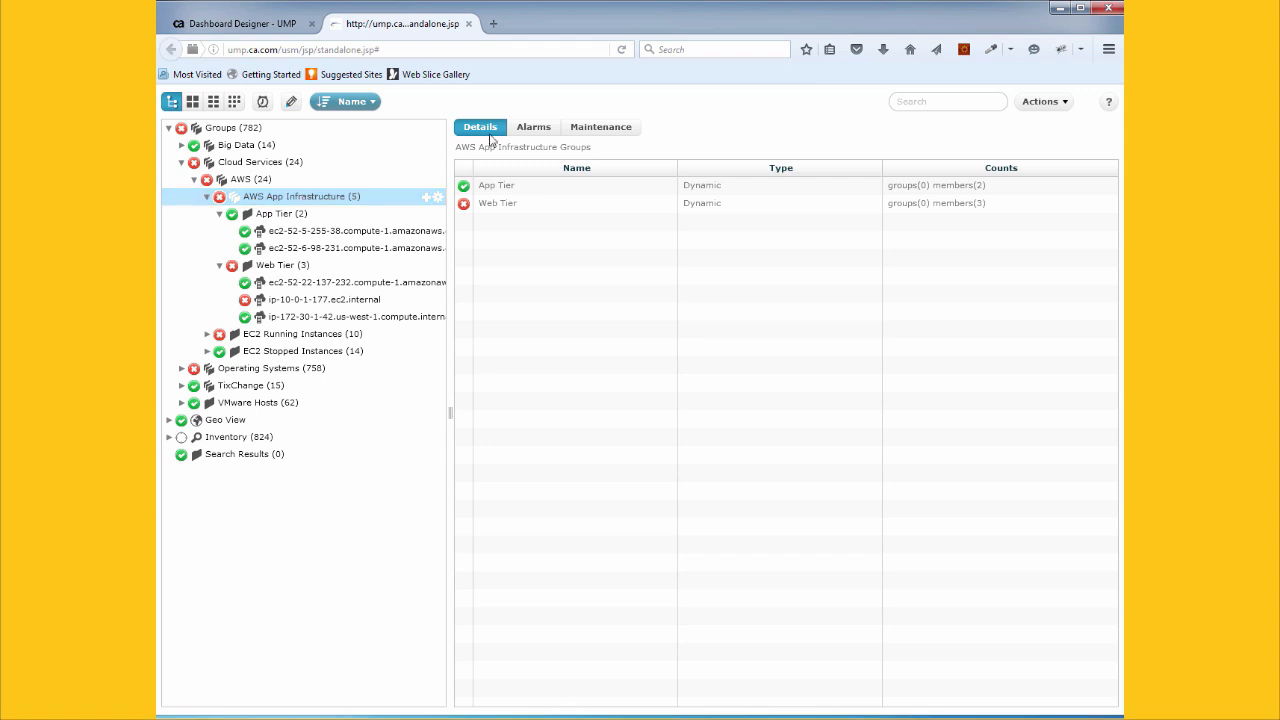
# - From Home, go to Unified Dashboards > Cloud and Virtualization > Amazon AWS
pyautogui.click(532, 128)
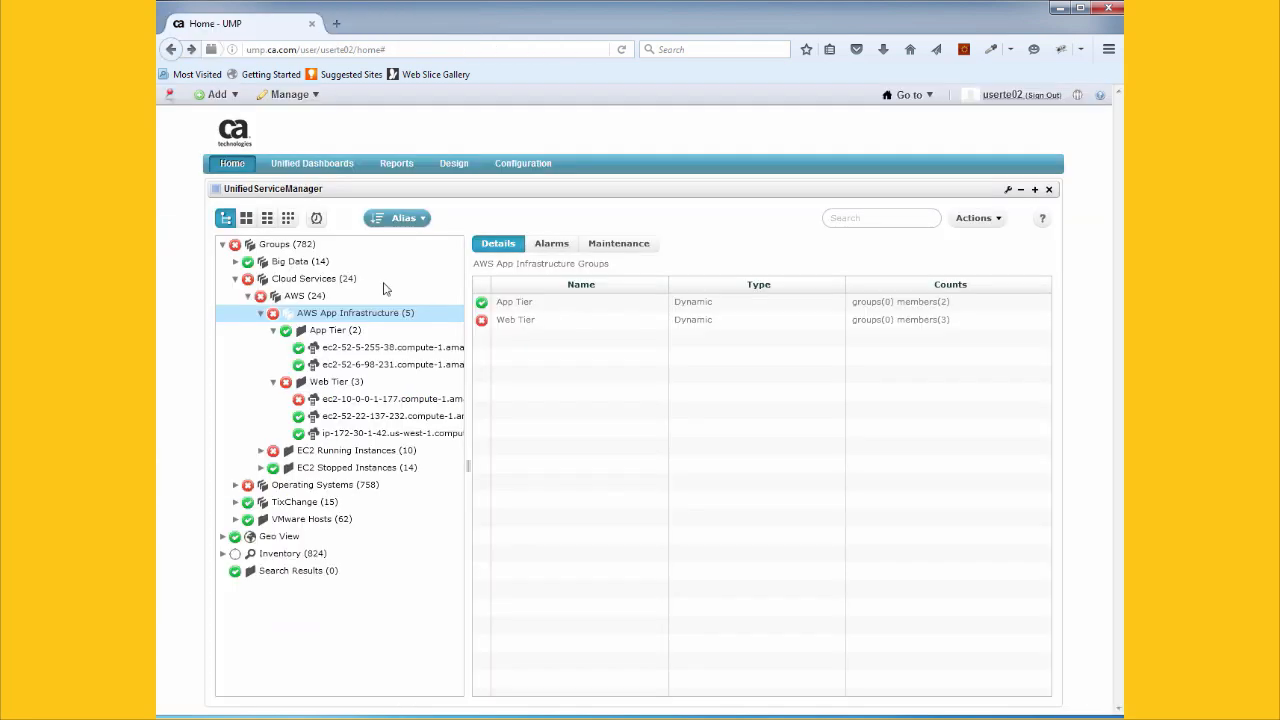
pyautogui.click(312, 164)
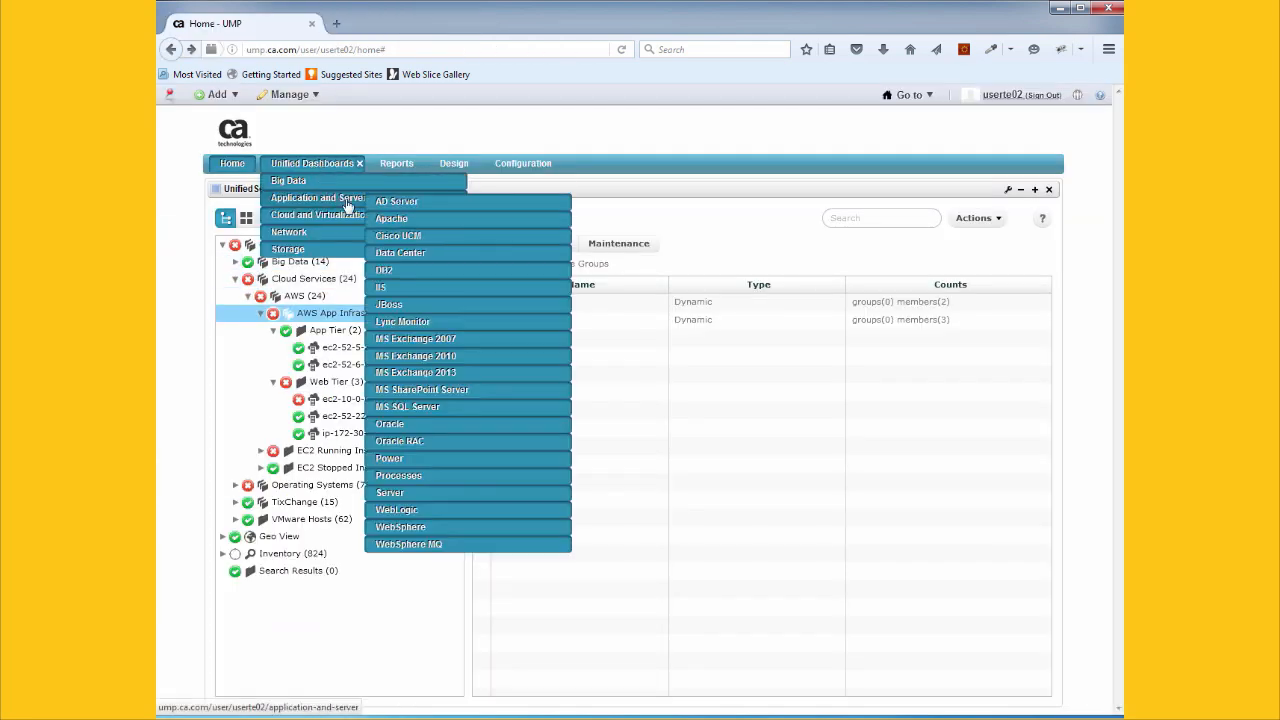
pyautogui.moveTo(316, 214)
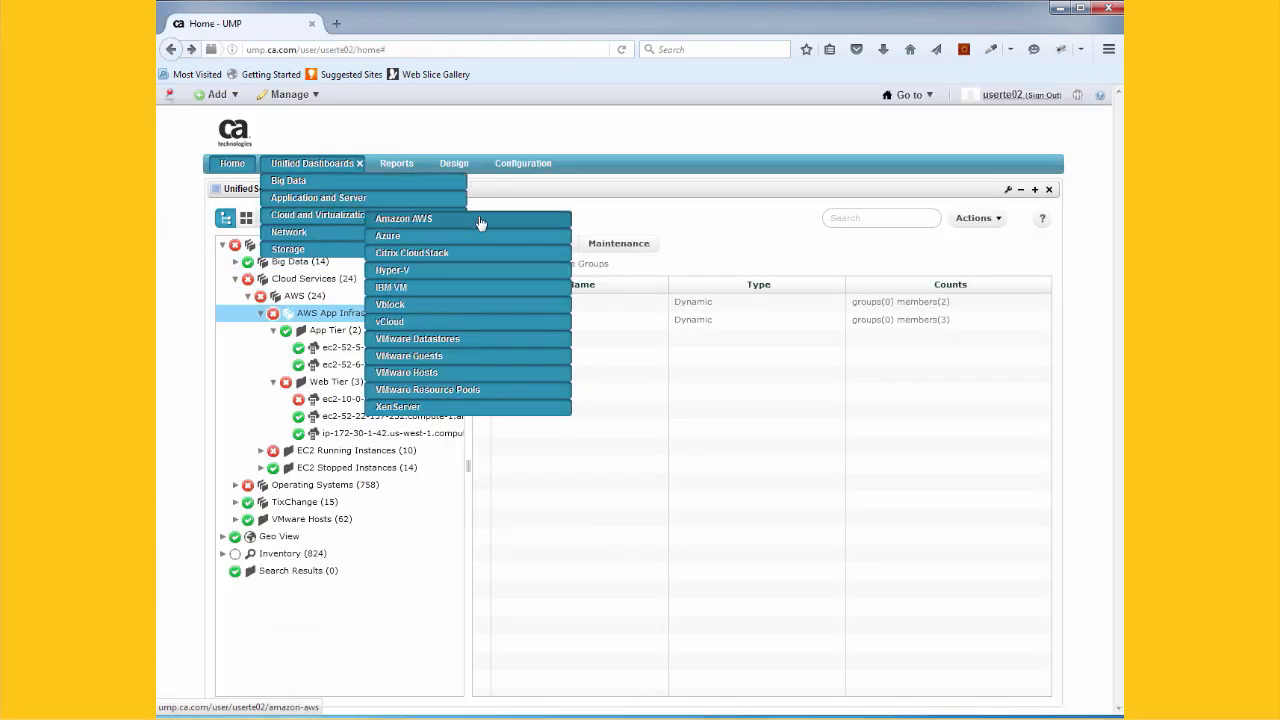
pyautogui.click(404, 218)
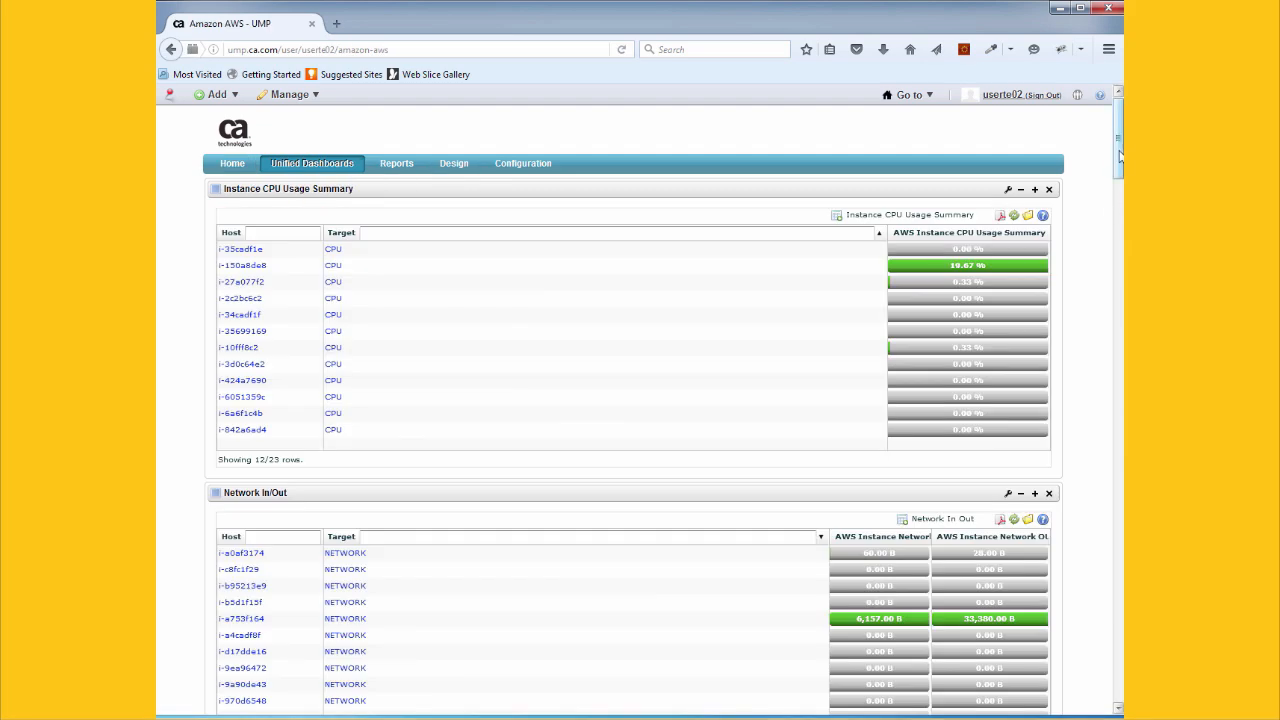
pyautogui.scroll(-3)
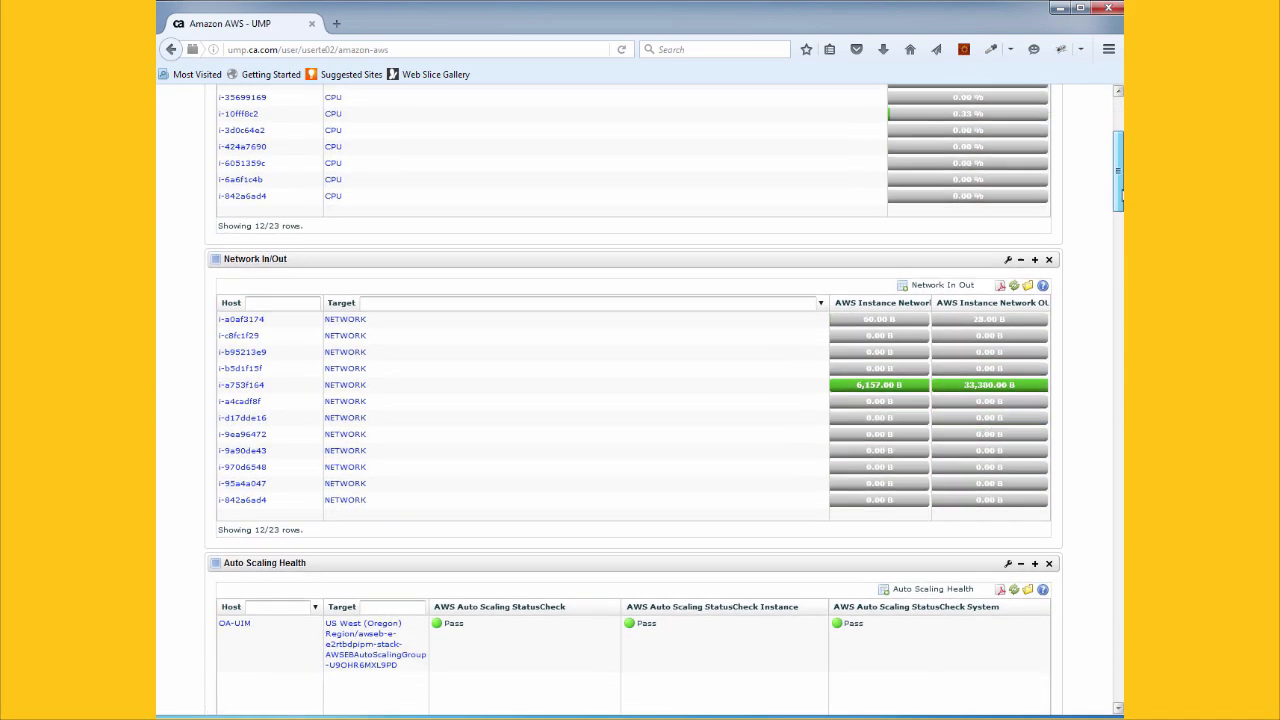
pyautogui.scroll(-3)
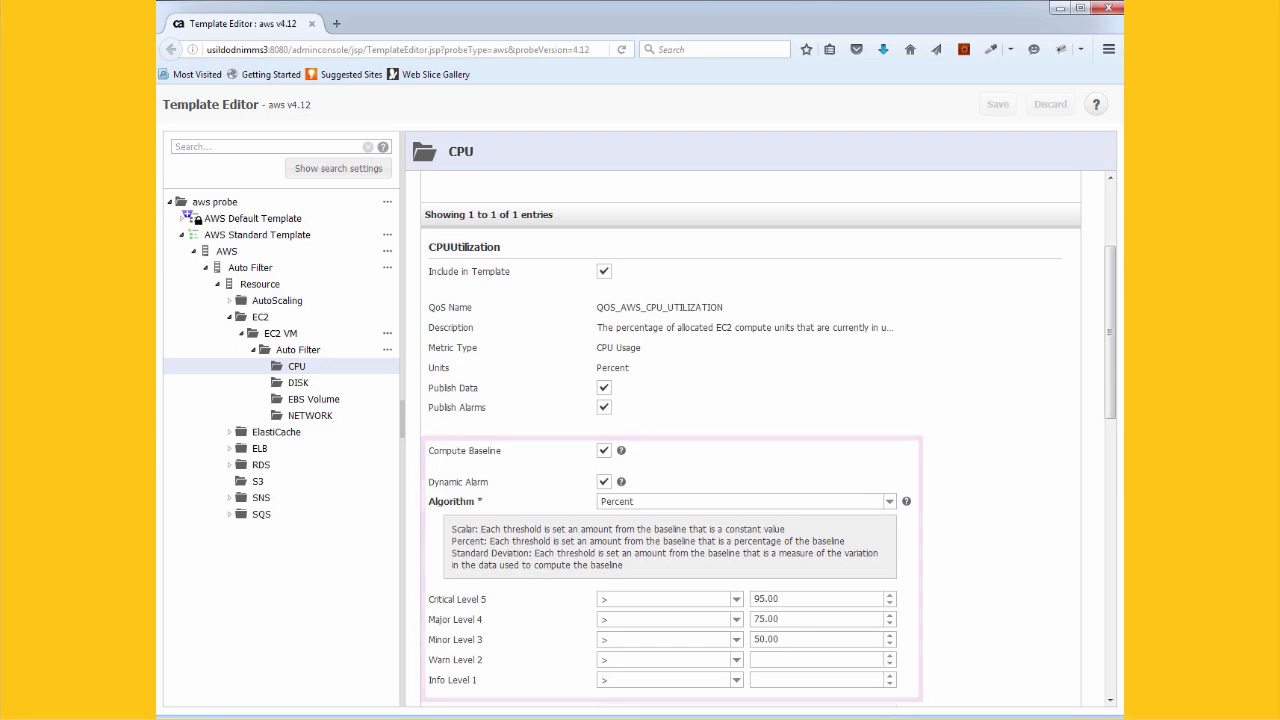
# - Review the AWS probe CPU template settings, then bring up the Cloud Instance Status dashboard
pyautogui.scroll(-3)
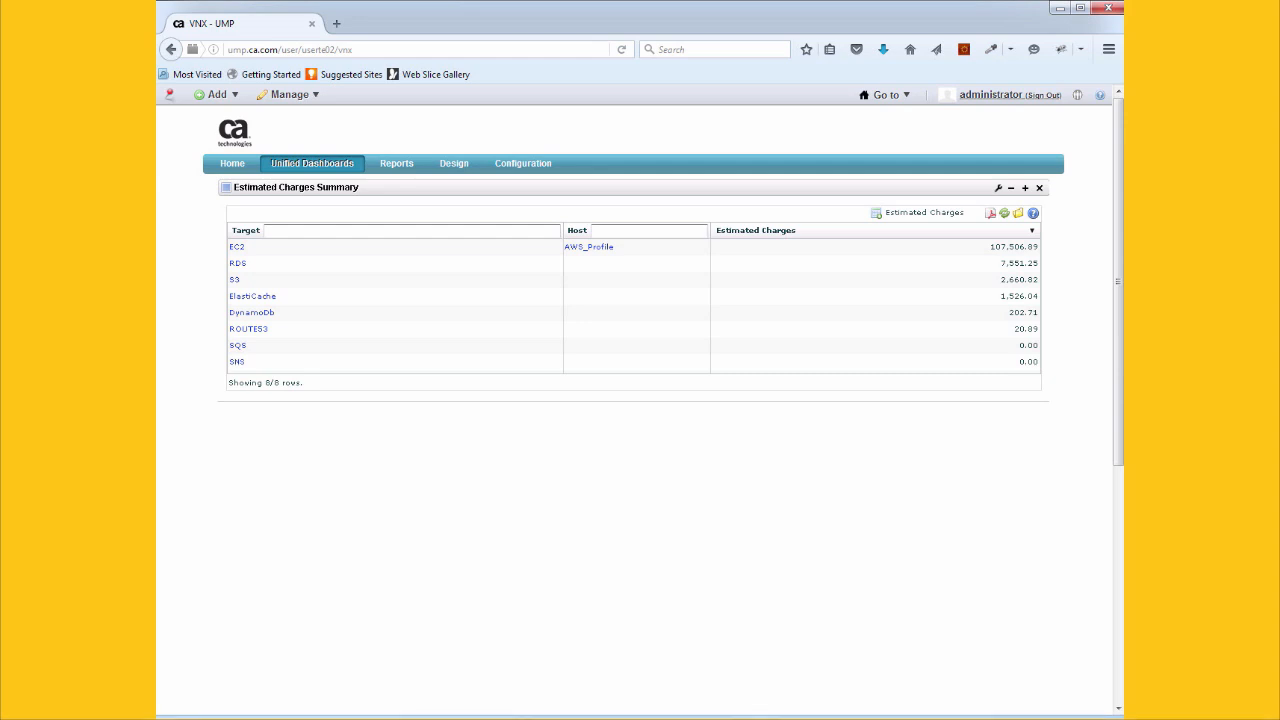
pyautogui.click(452, 164)
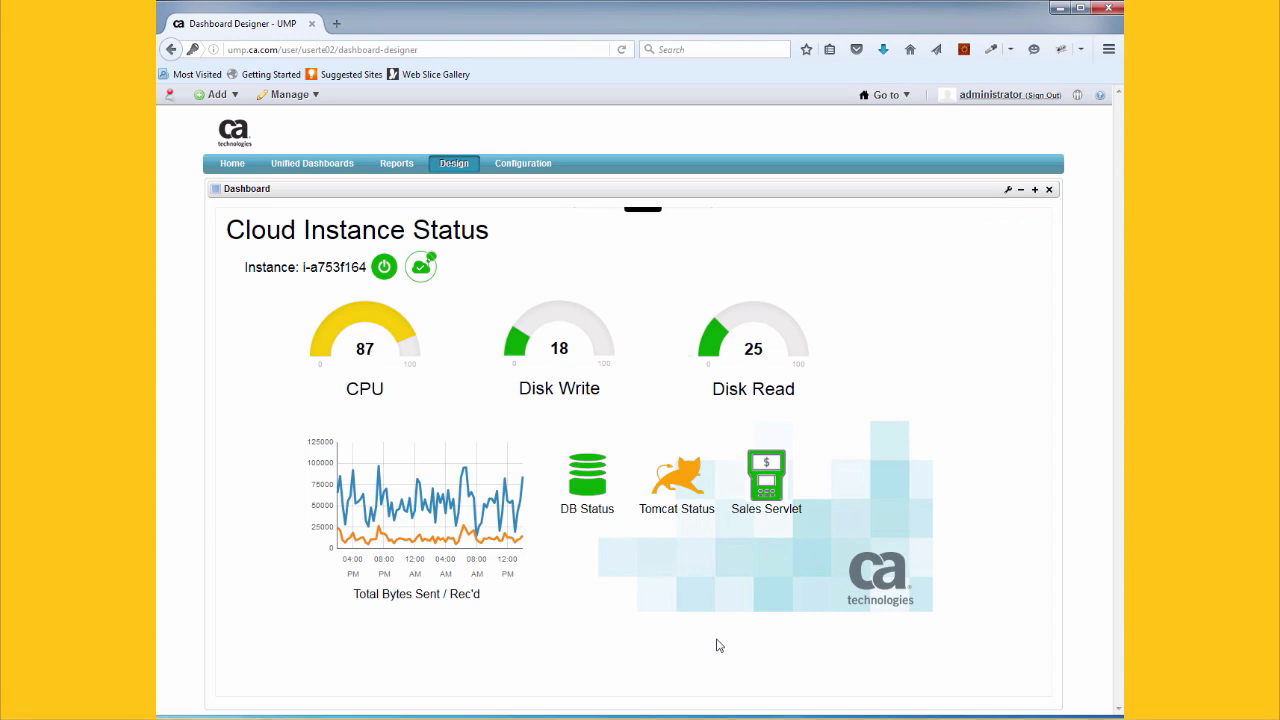
pyautogui.moveTo(670, 490)
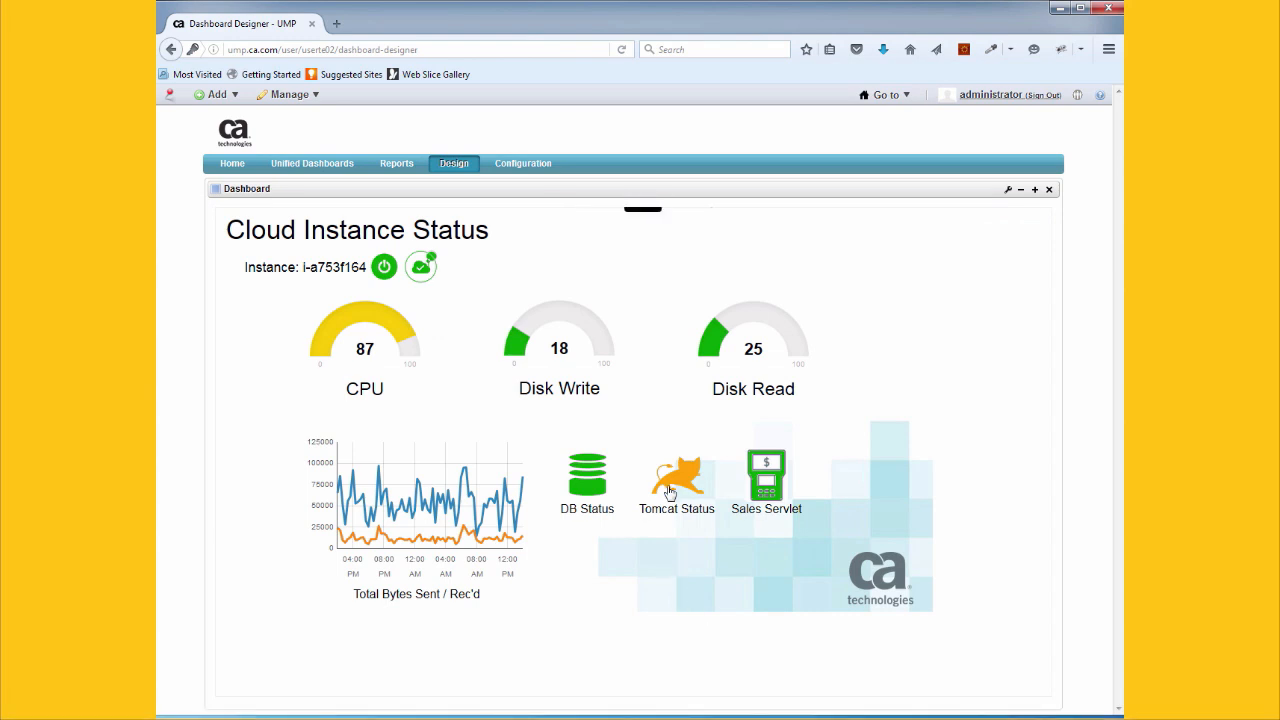
pyautogui.moveTo(668, 490)
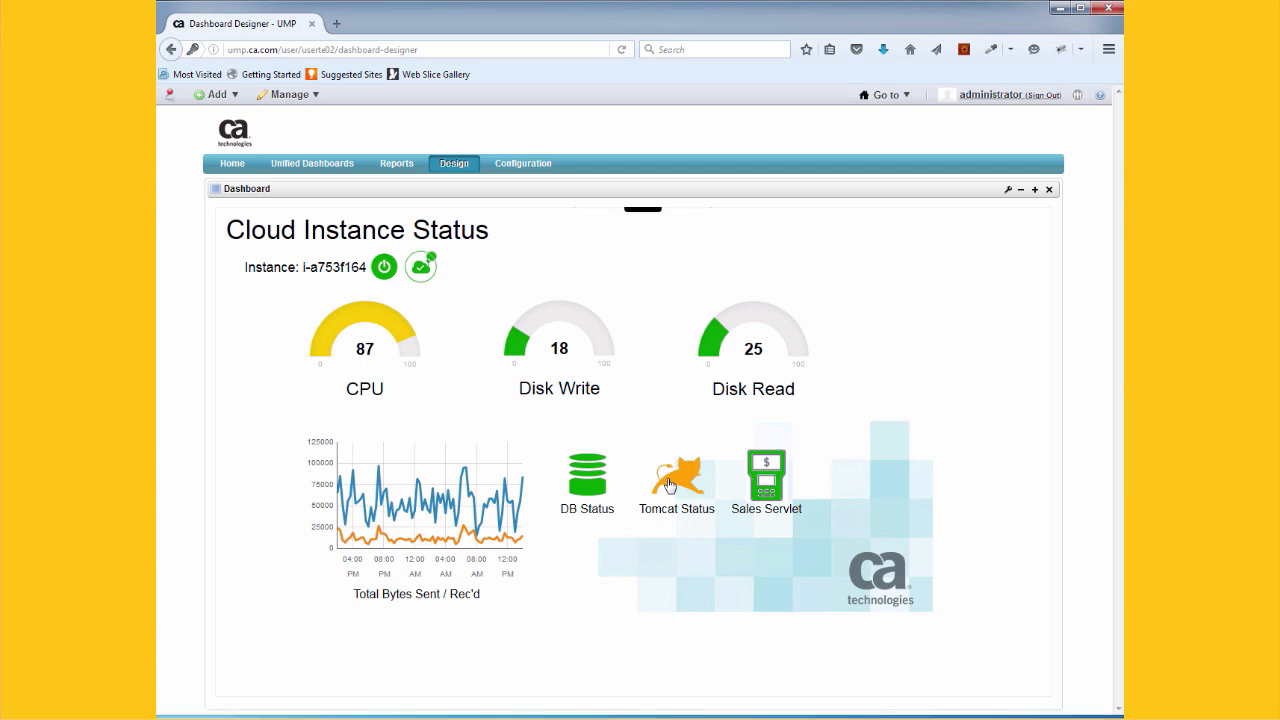
# - Drill from the Tomcat Status icon into the TomcatDrilldown page
pyautogui.click(676, 472)
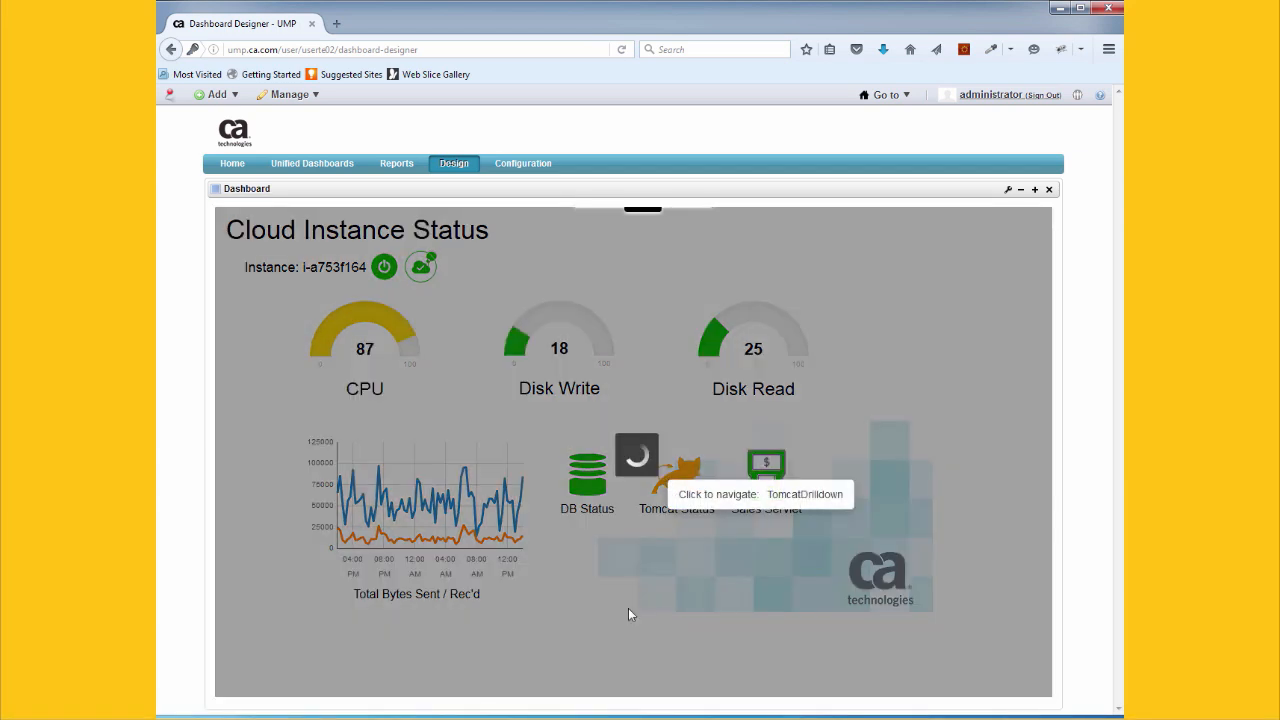